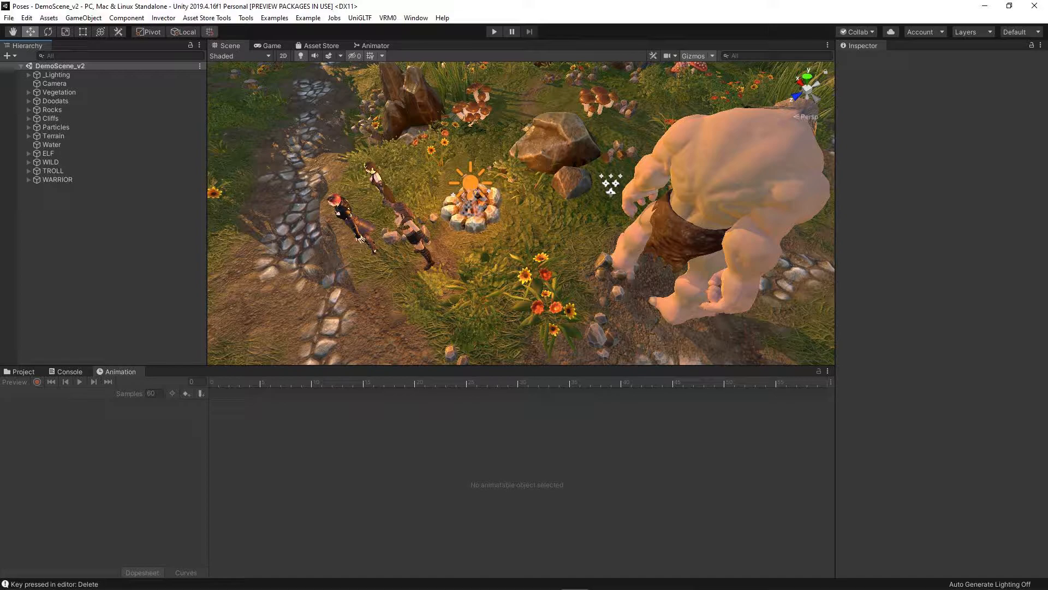
Inspect ELF, WILD and WARRIOR one by one, then multi-select all three in the Hierarchy.
click(47, 153)
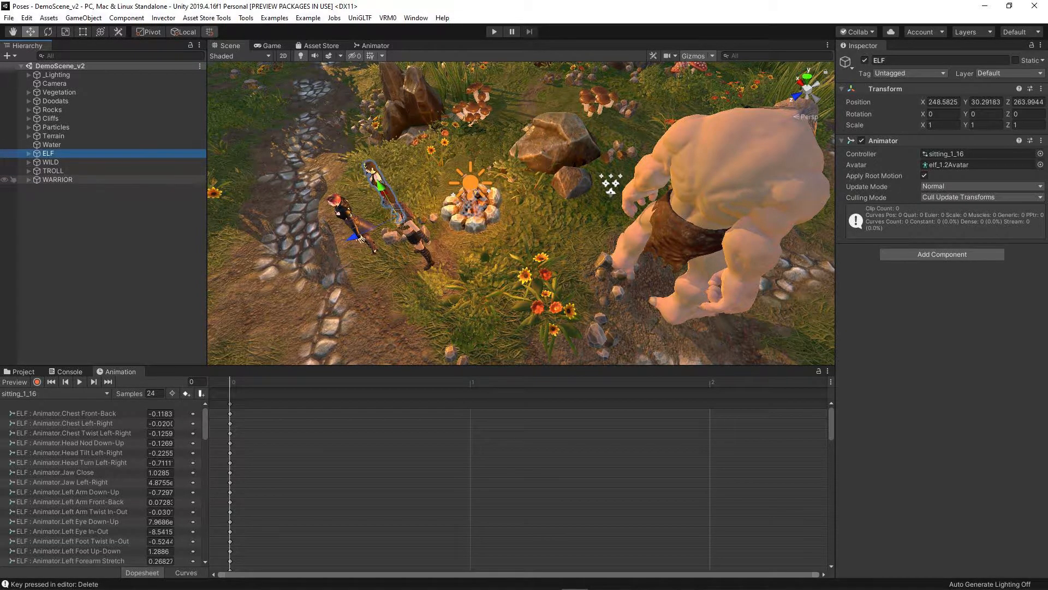
click(57, 179)
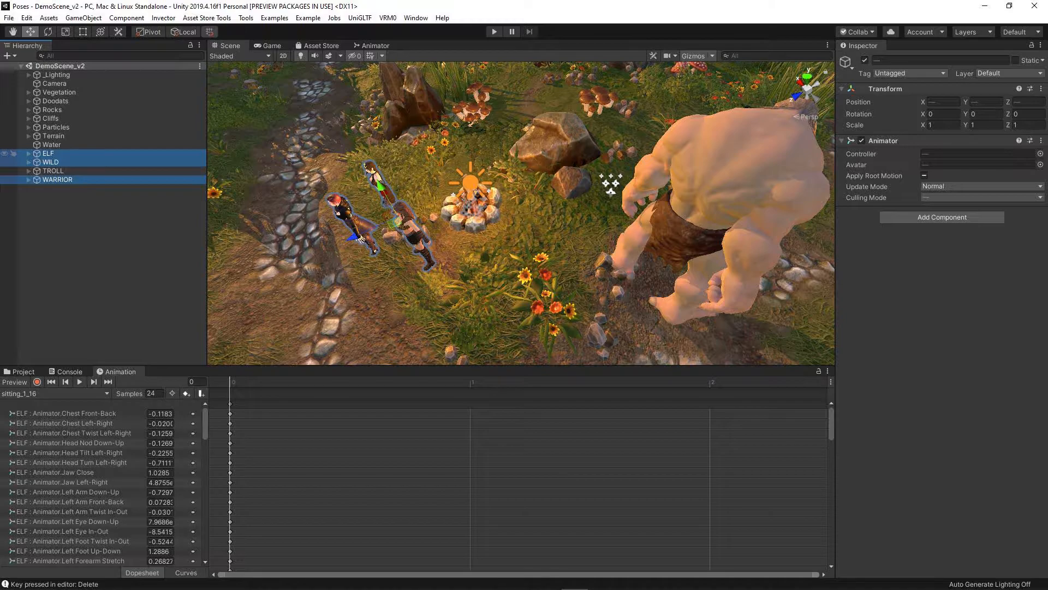
click(48, 153)
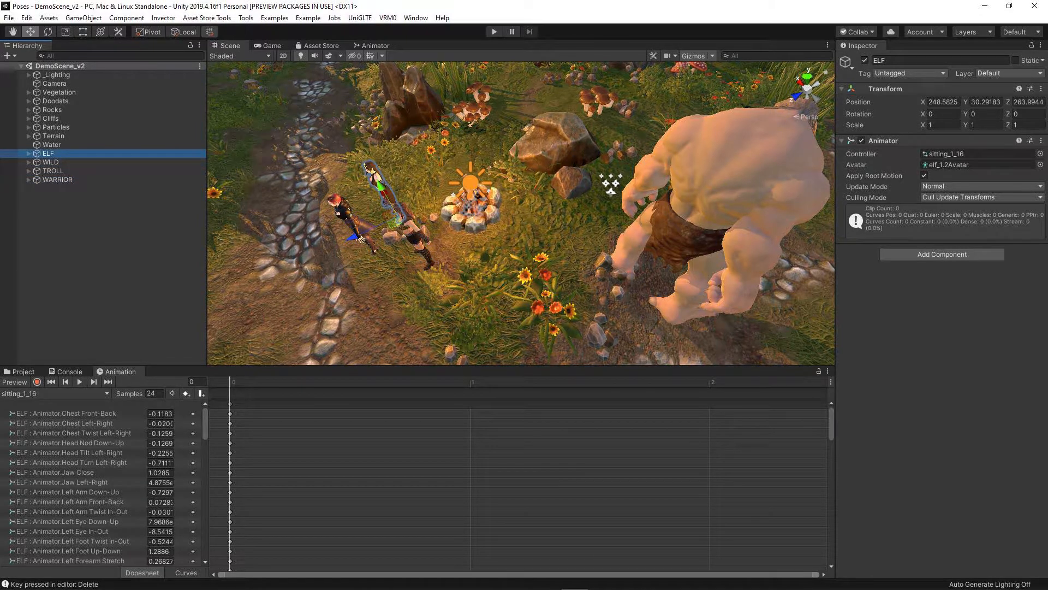
click(50, 162)
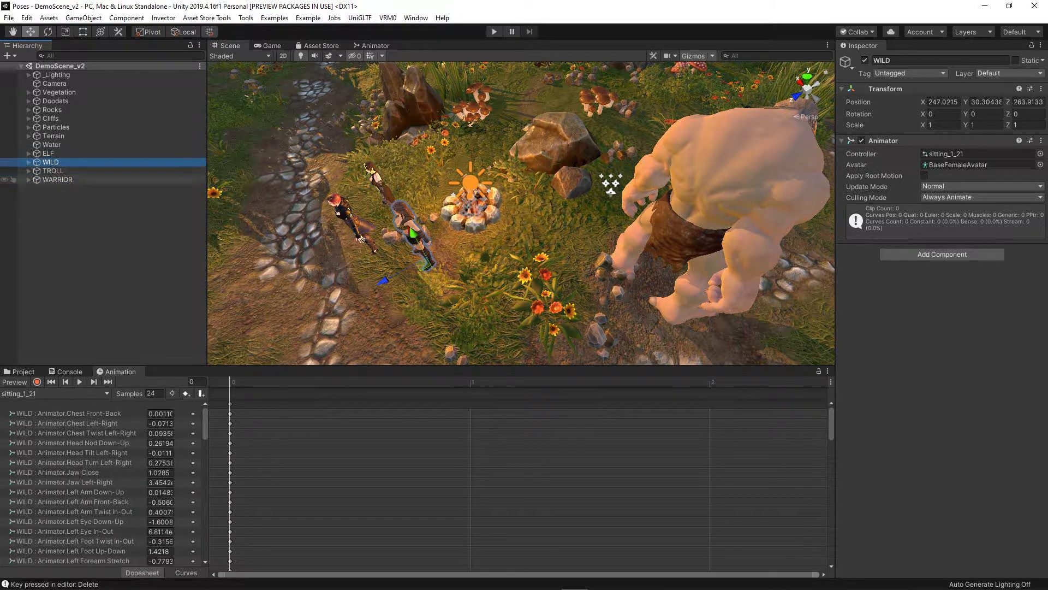
click(57, 179)
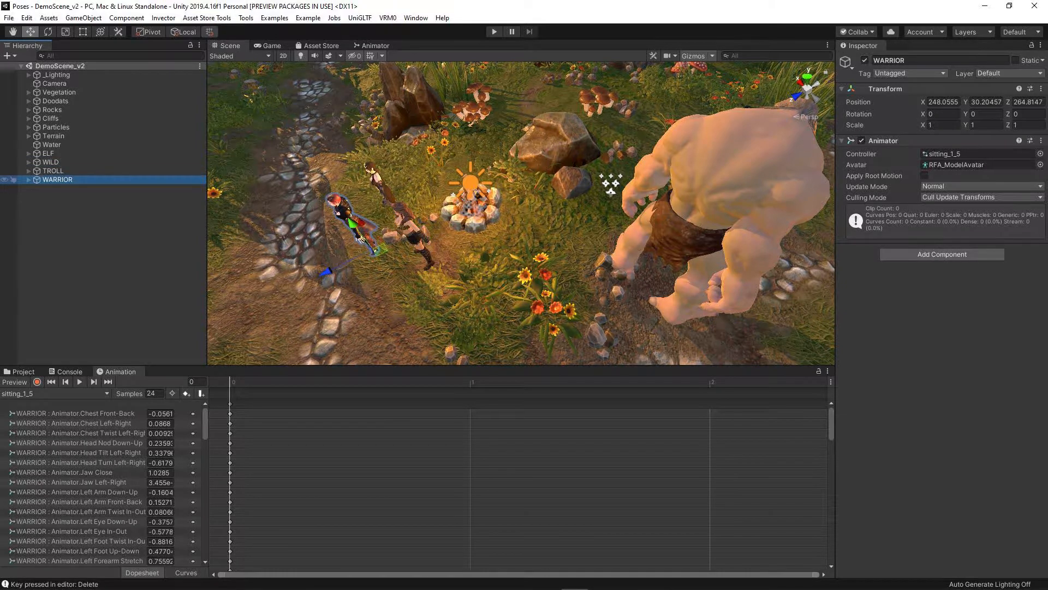
click(49, 161)
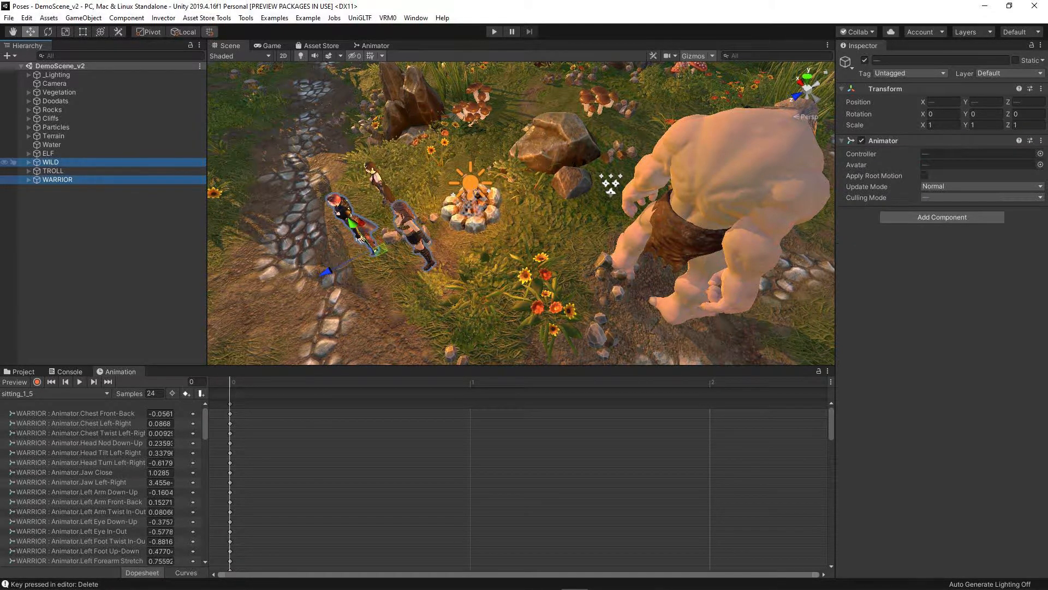
click(48, 152)
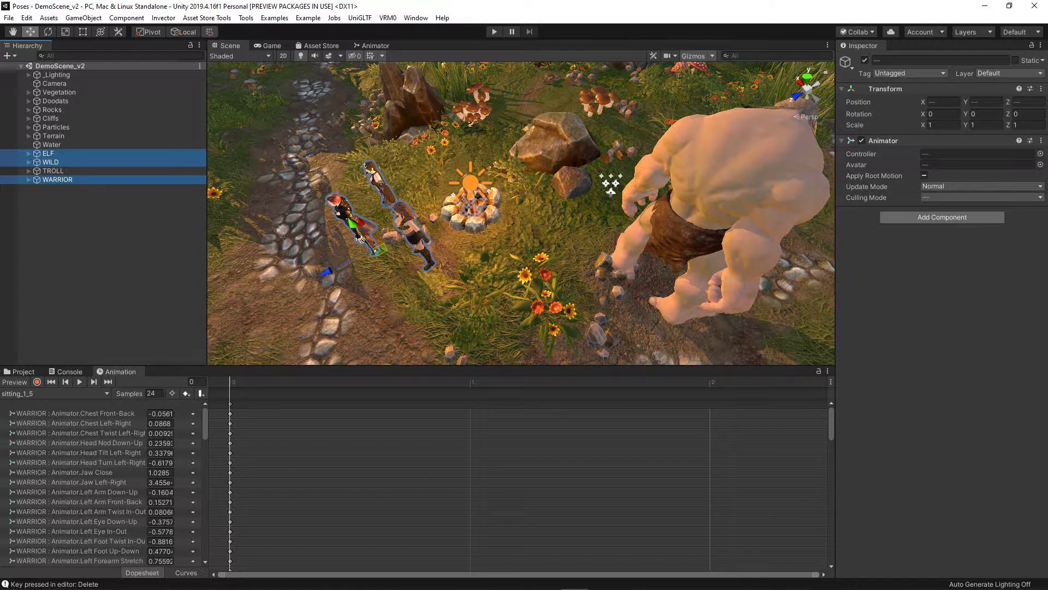
Add the Copy Pose To Bones component to ELF, WILD and WARRIOR.
text(copy)
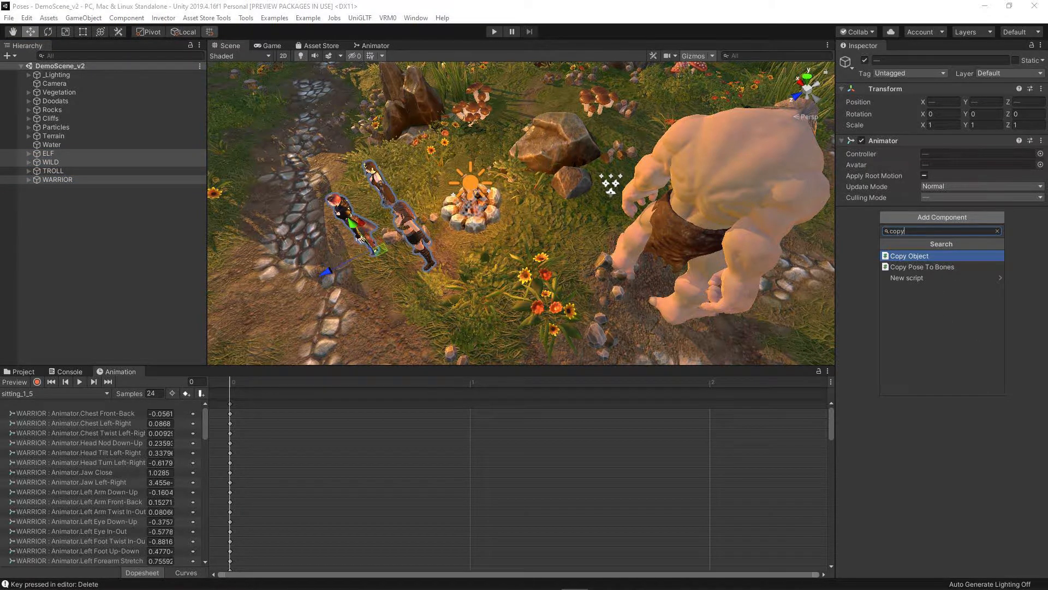
click(923, 267)
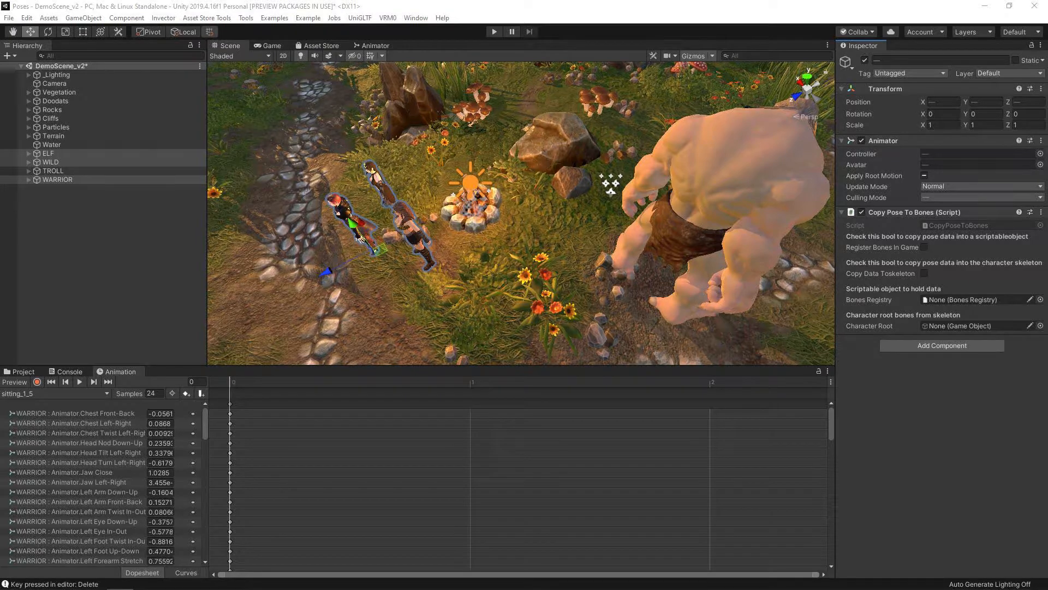
click(47, 153)
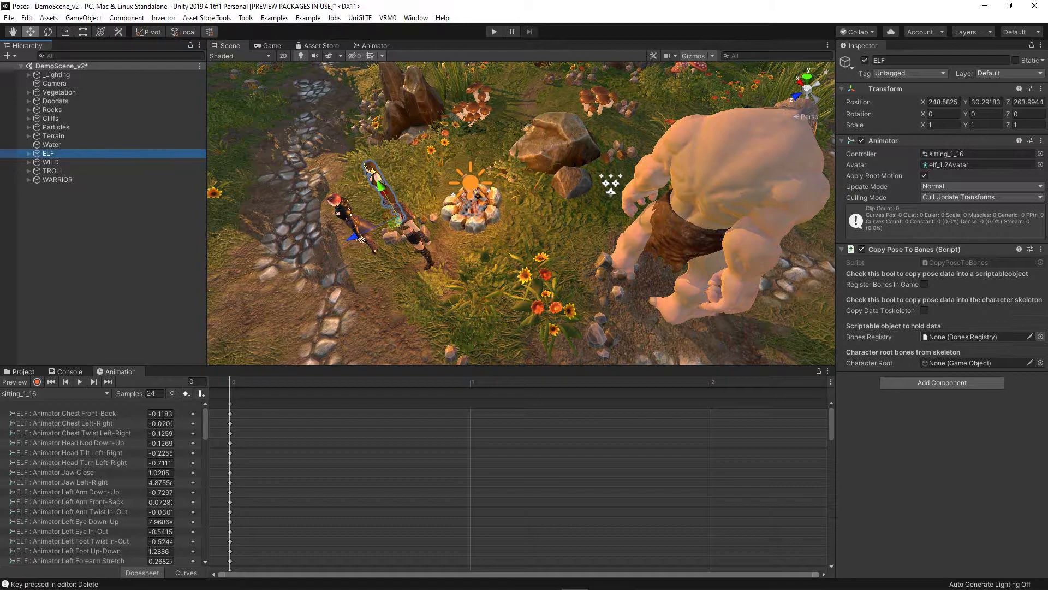
Assign BonesRegistry_2 to WILD and BonesRegistry_3 to WARRIOR.
click(50, 161)
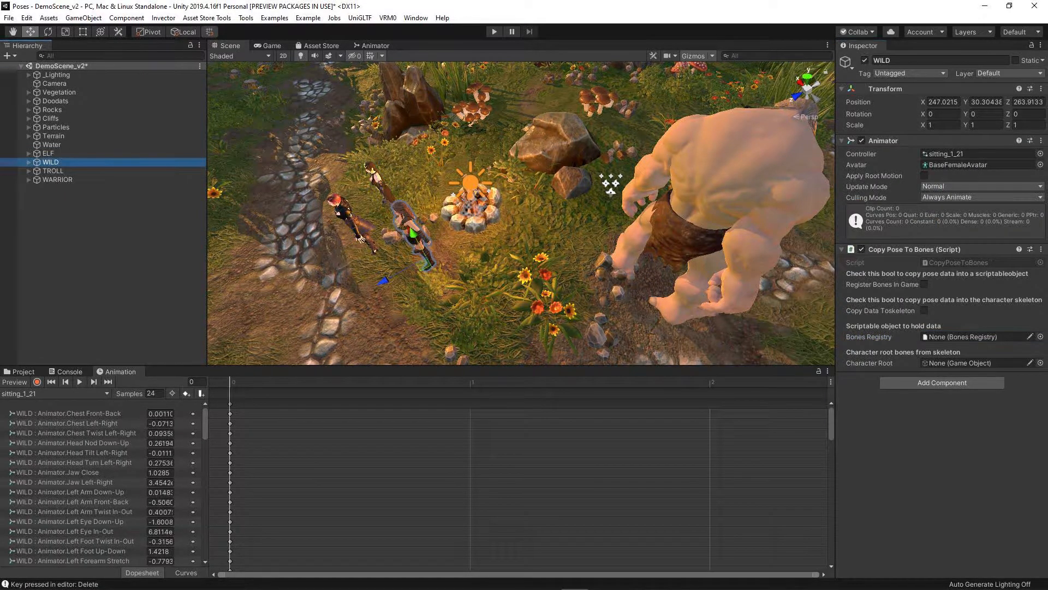
click(976, 336)
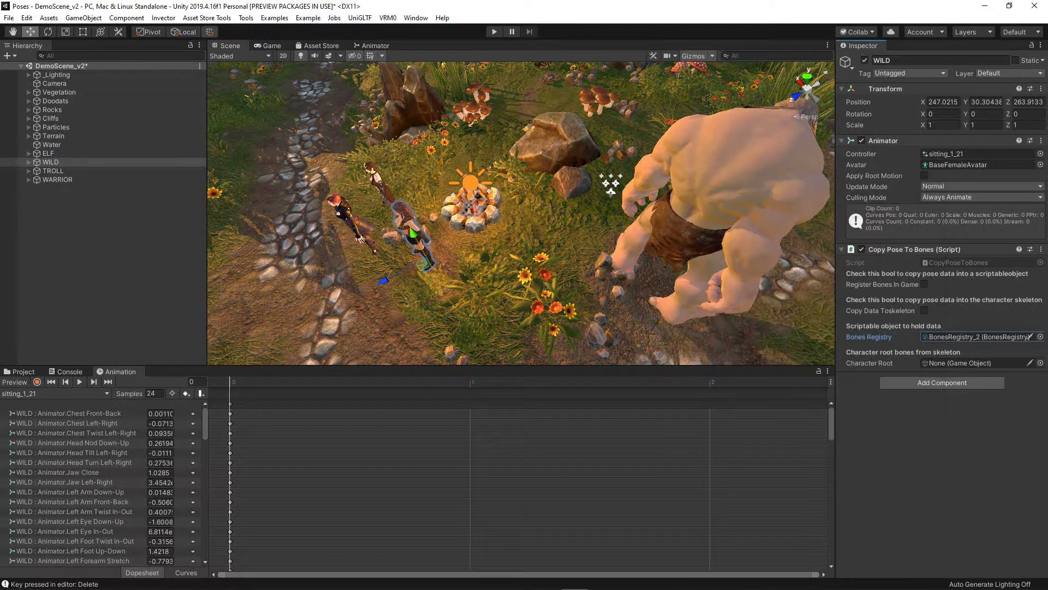
click(57, 179)
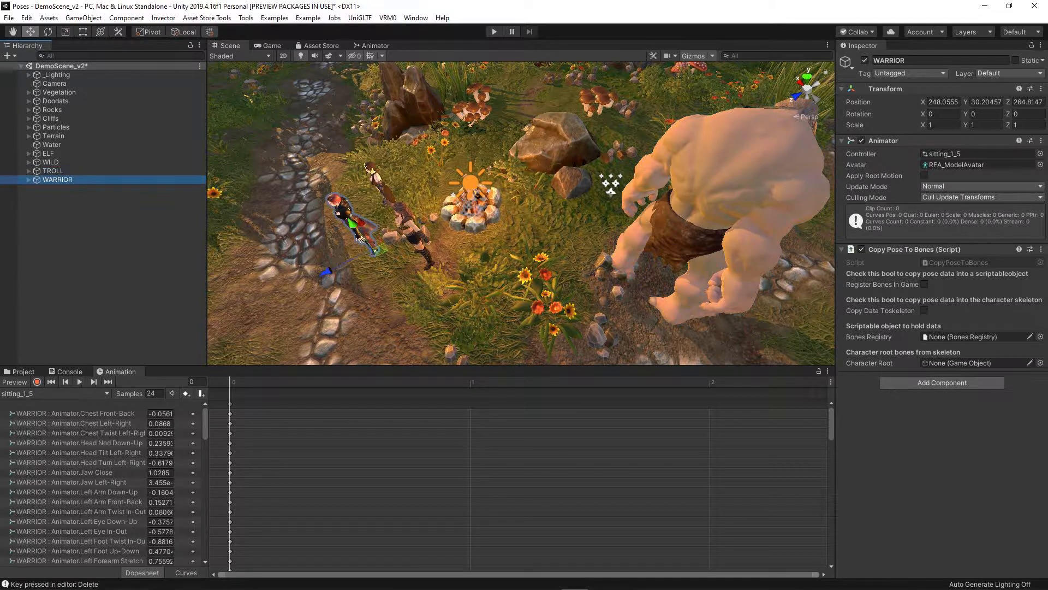
click(976, 336)
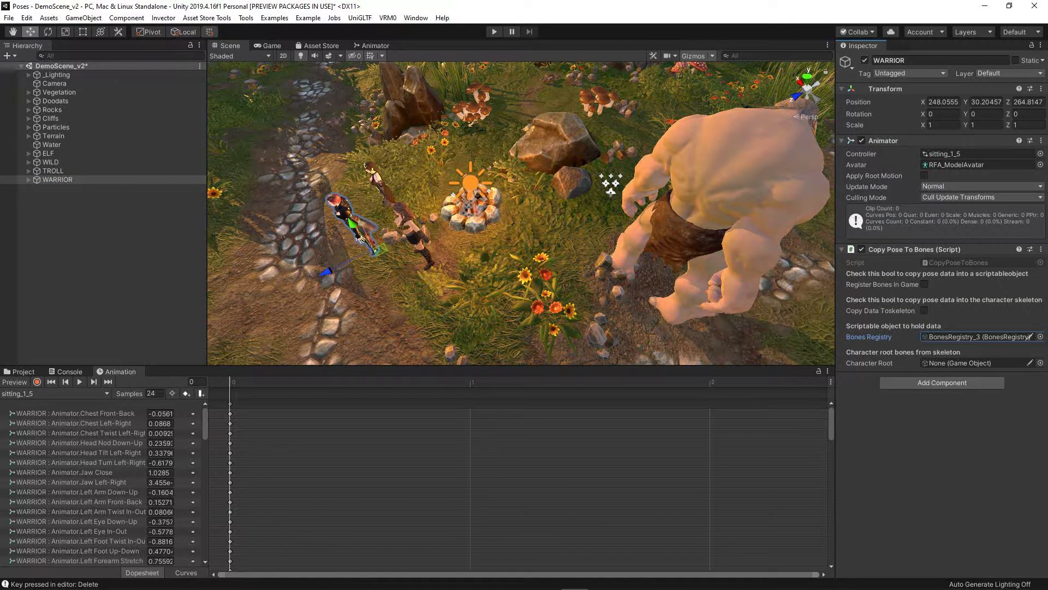
click(28, 179)
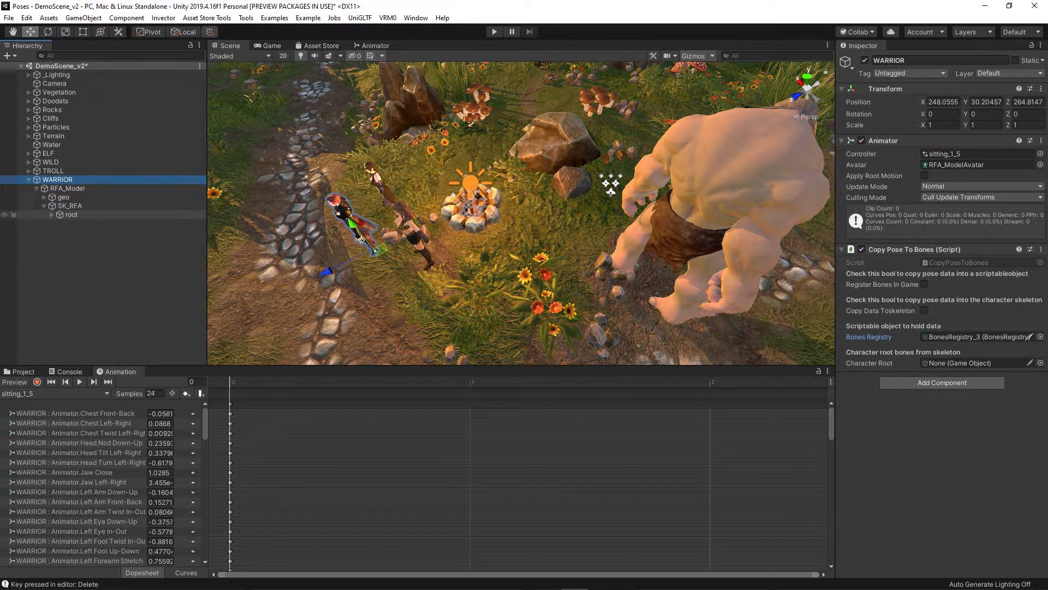
Set ROOT as WILD's character root and compare with ELF's skeleton settings.
click(50, 162)
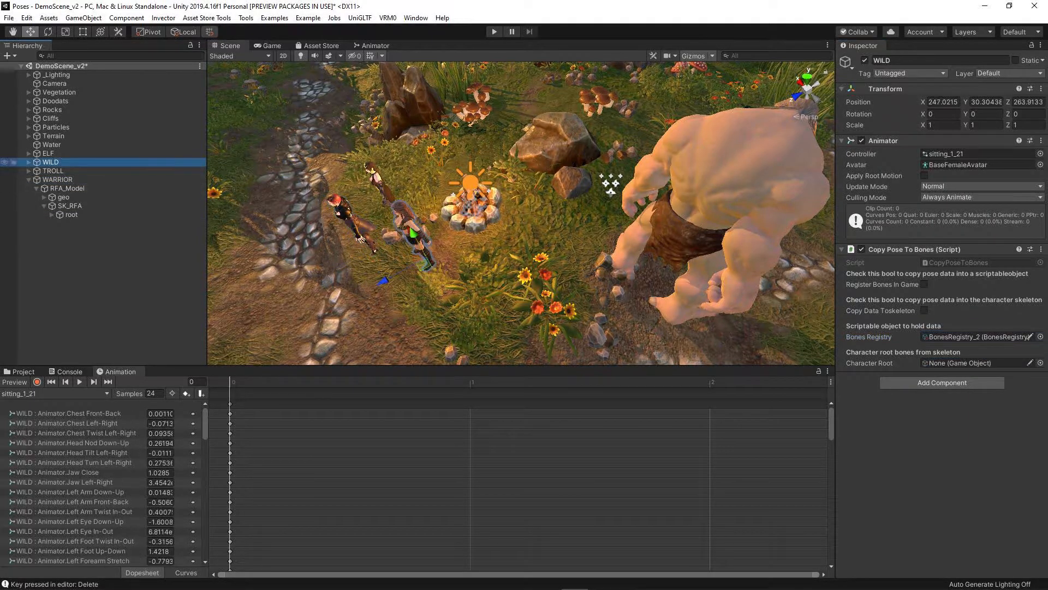
click(37, 161)
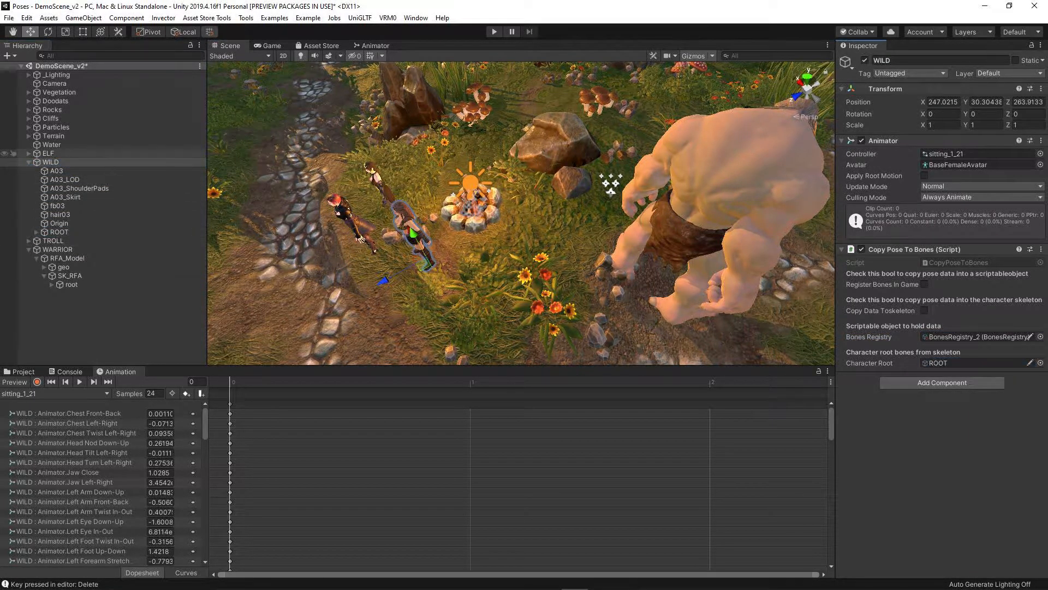
click(28, 153)
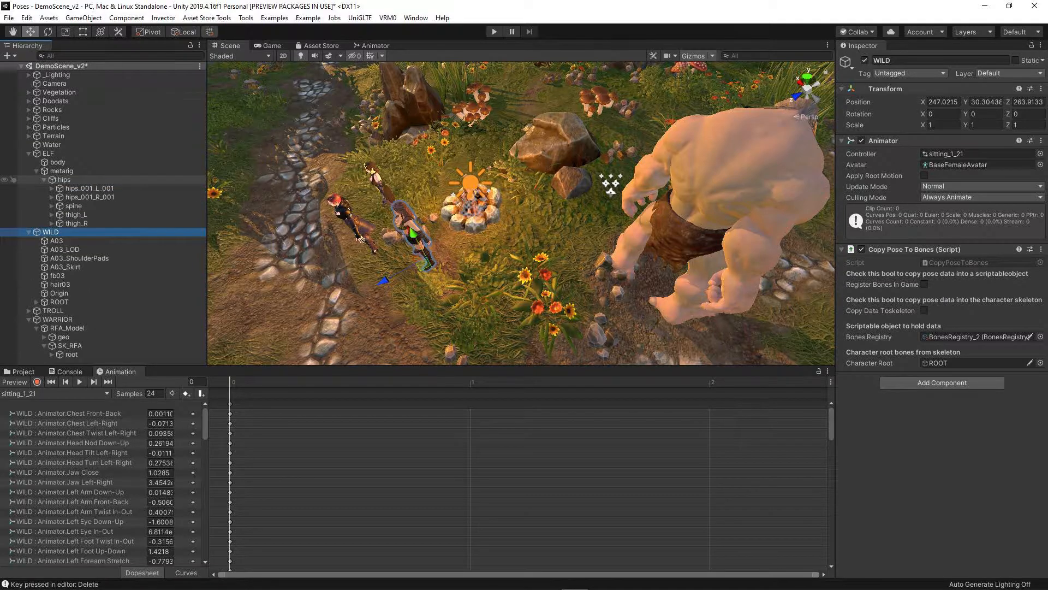
click(47, 153)
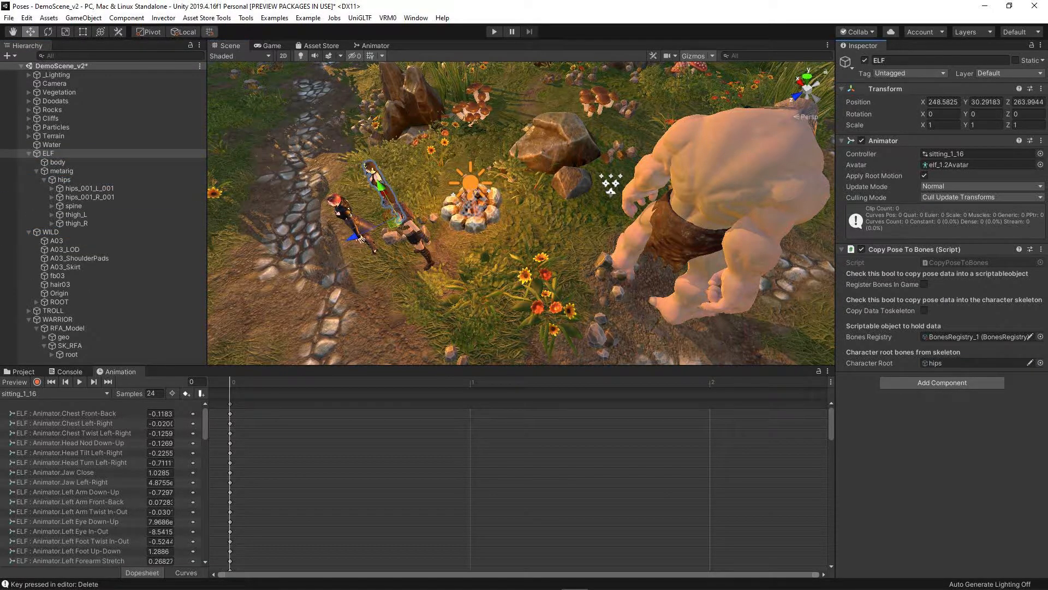
Give TROLL BonesRegistry_4 and cave_troll_Hub001 as root, then enter Play mode.
click(52, 311)
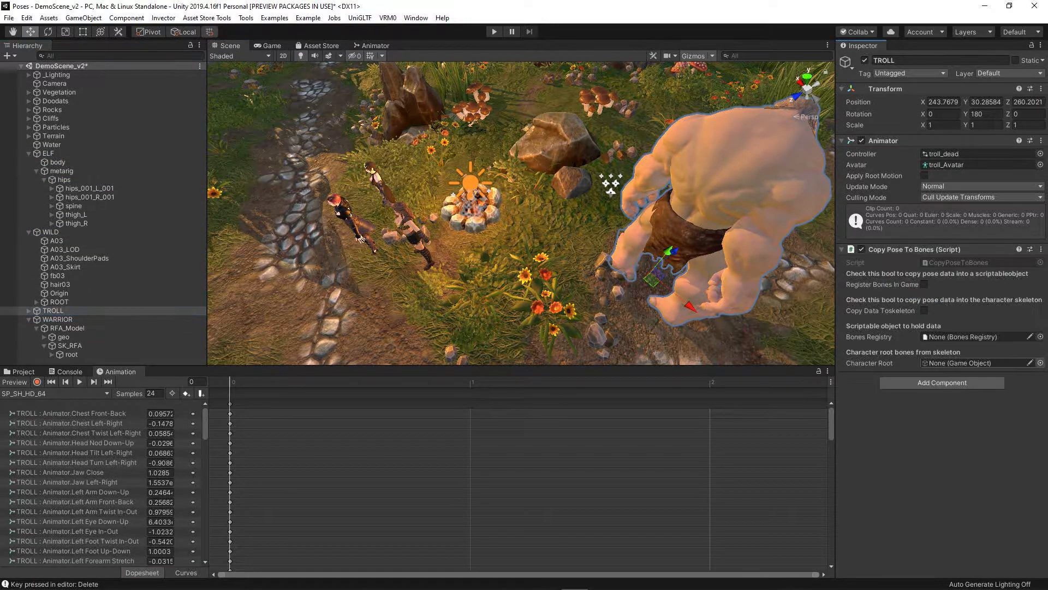
click(53, 310)
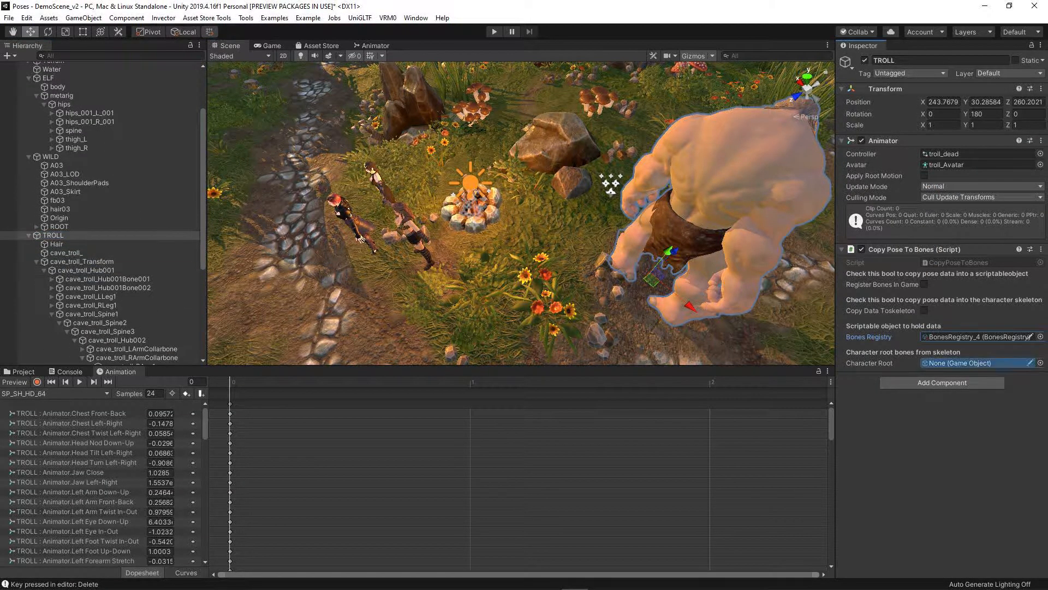
click(976, 363)
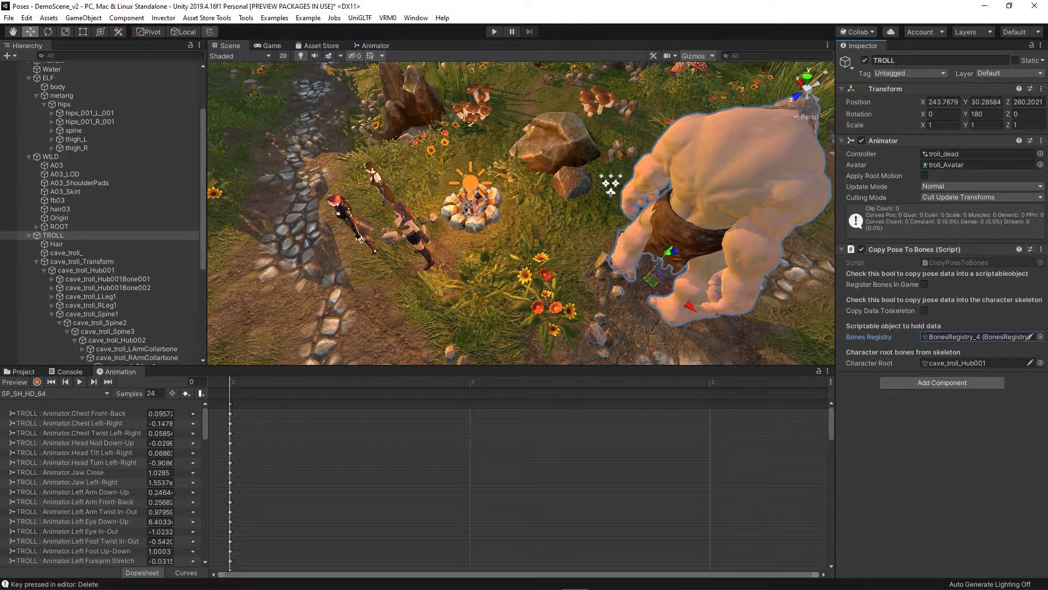
click(52, 164)
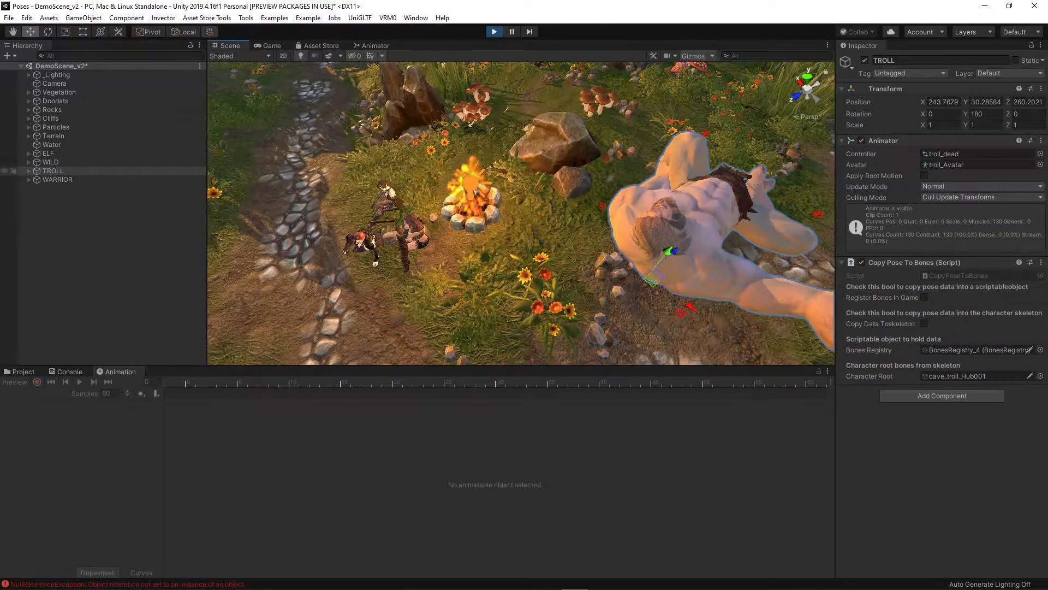
click(48, 153)
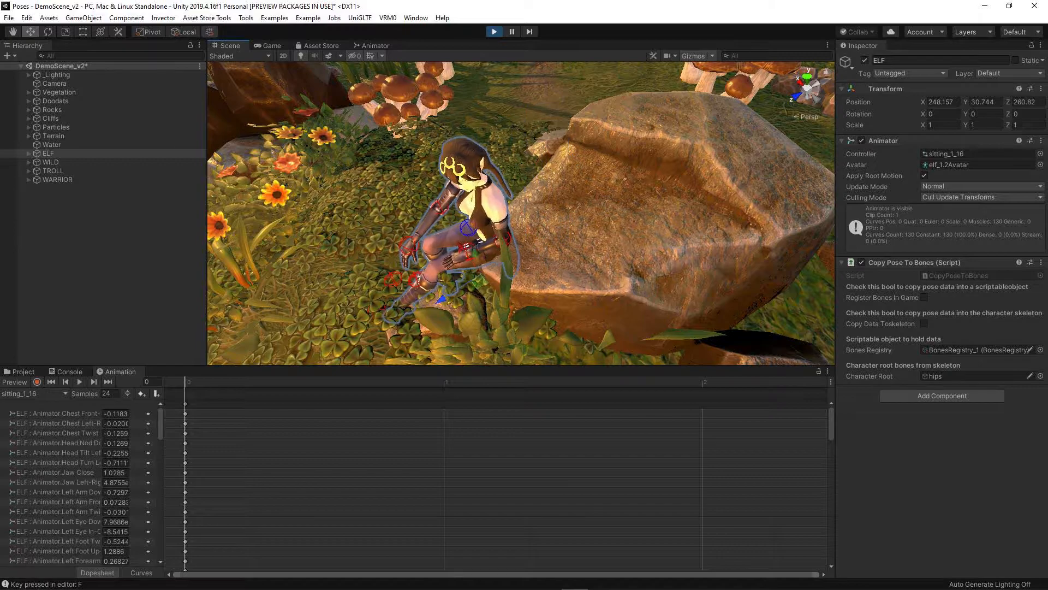
click(57, 179)
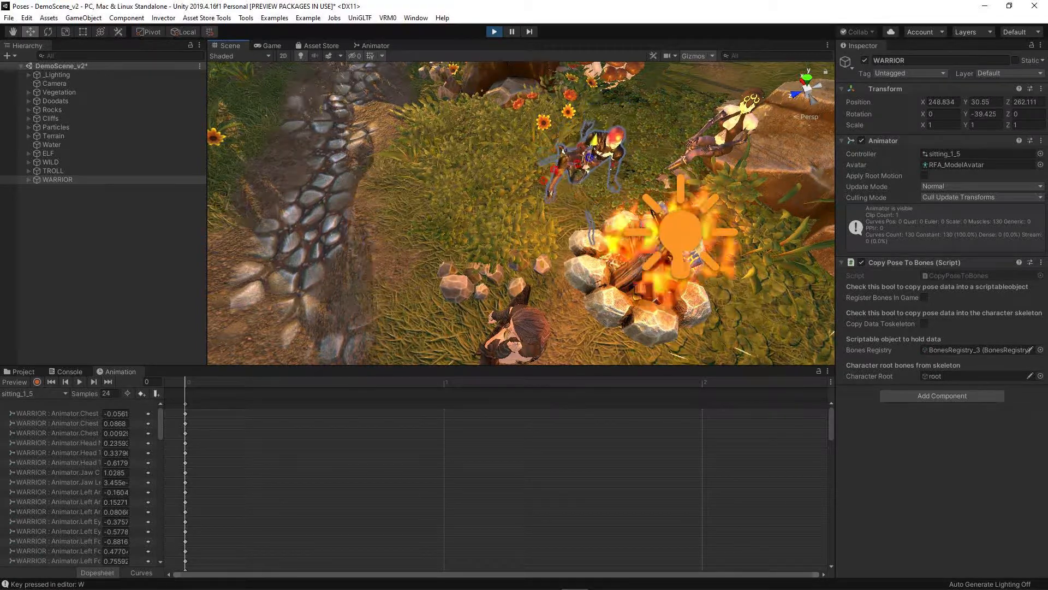
click(48, 162)
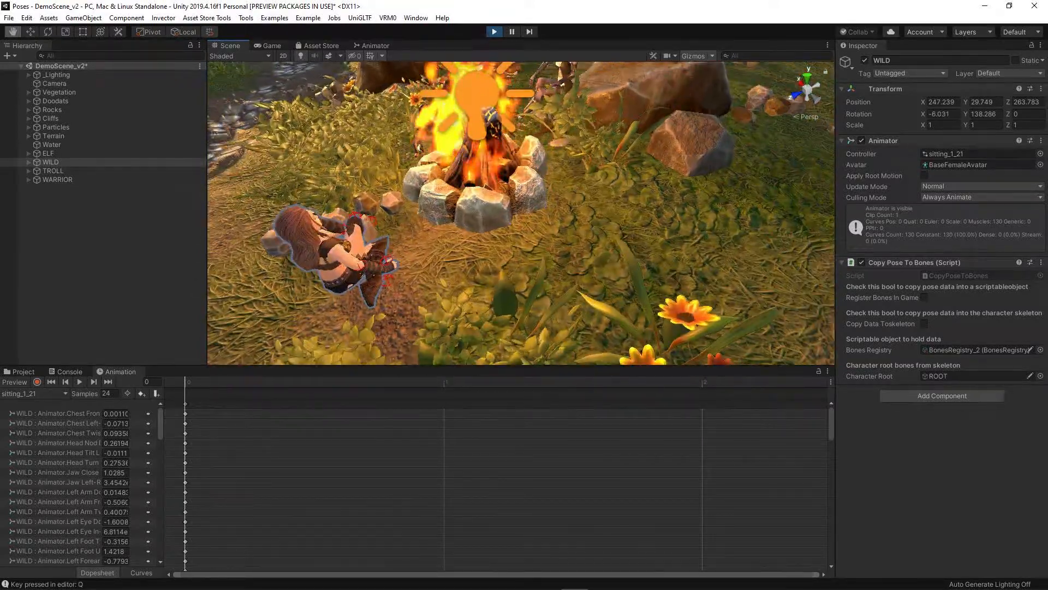
click(52, 170)
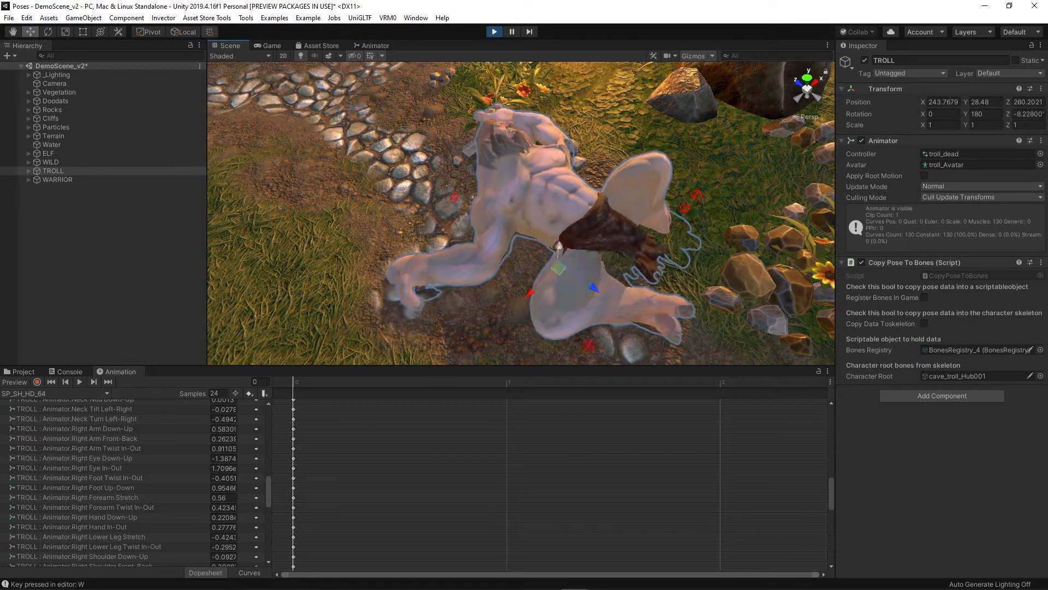
Drag TROLL with the Move tool onto the boulder, checking placement in the Game view.
click(271, 45)
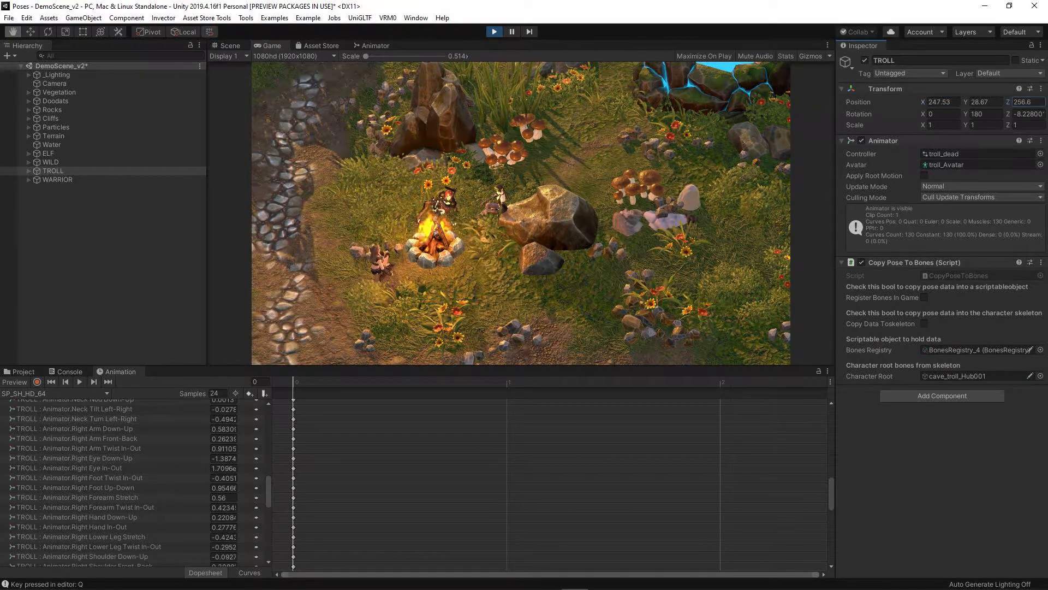
key(w)
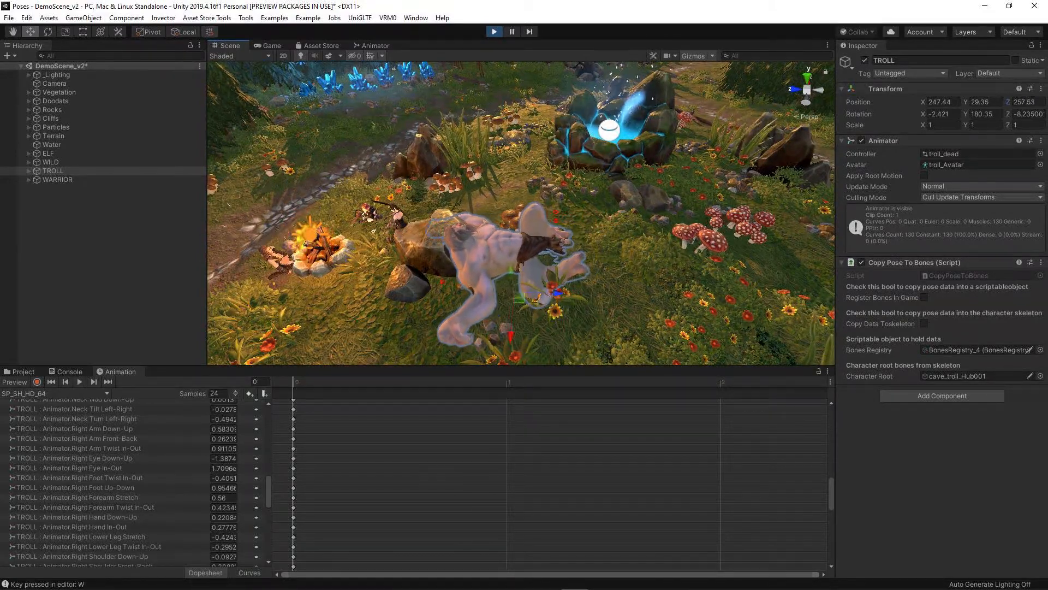
key(q)
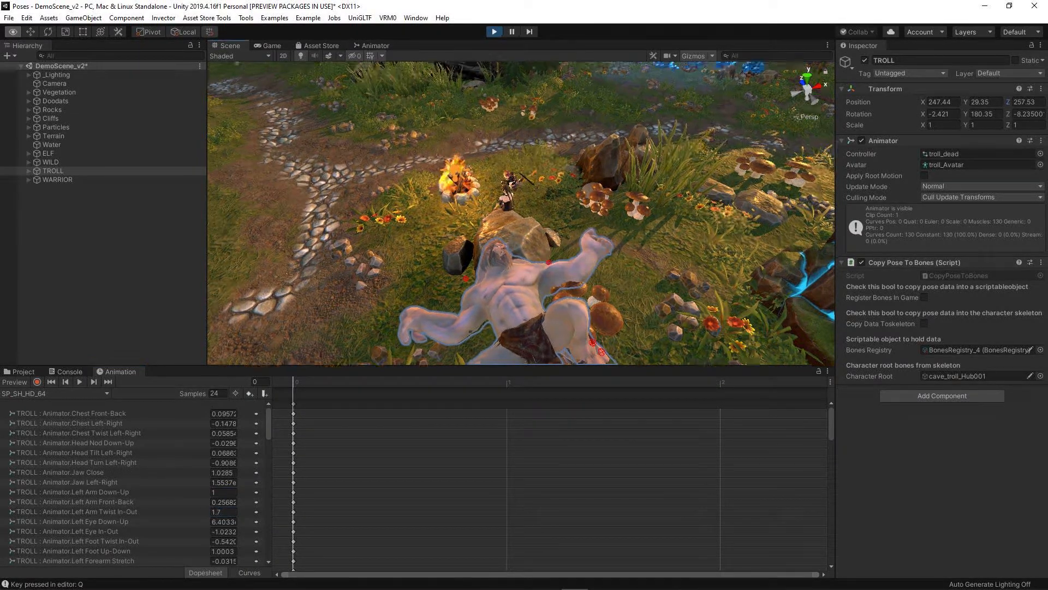
click(271, 45)
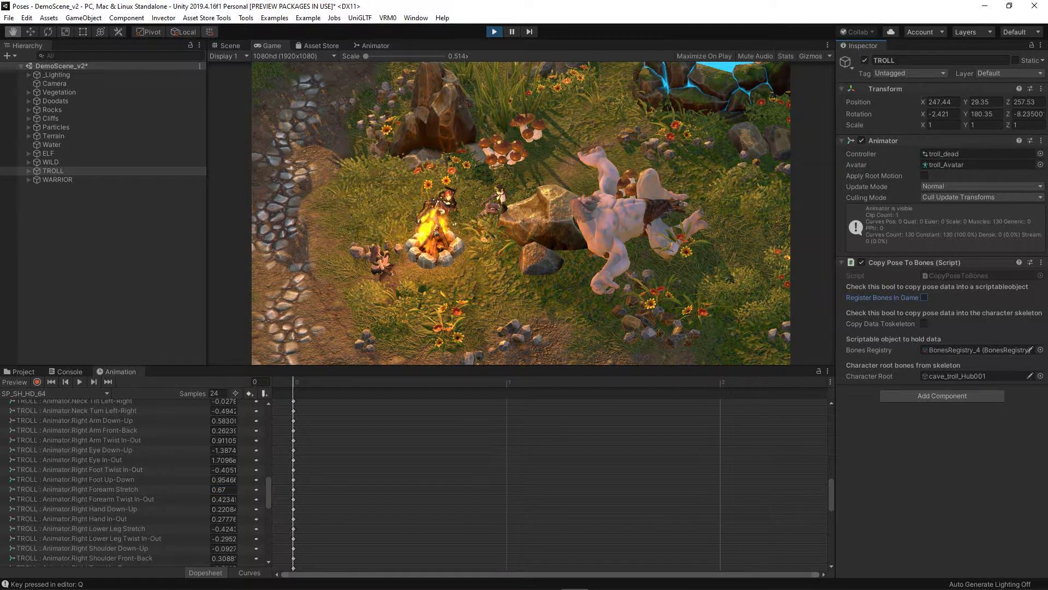
Tick Register Bones In Game for WARRIOR and WILD, then stop Play and select ELF.
click(58, 179)
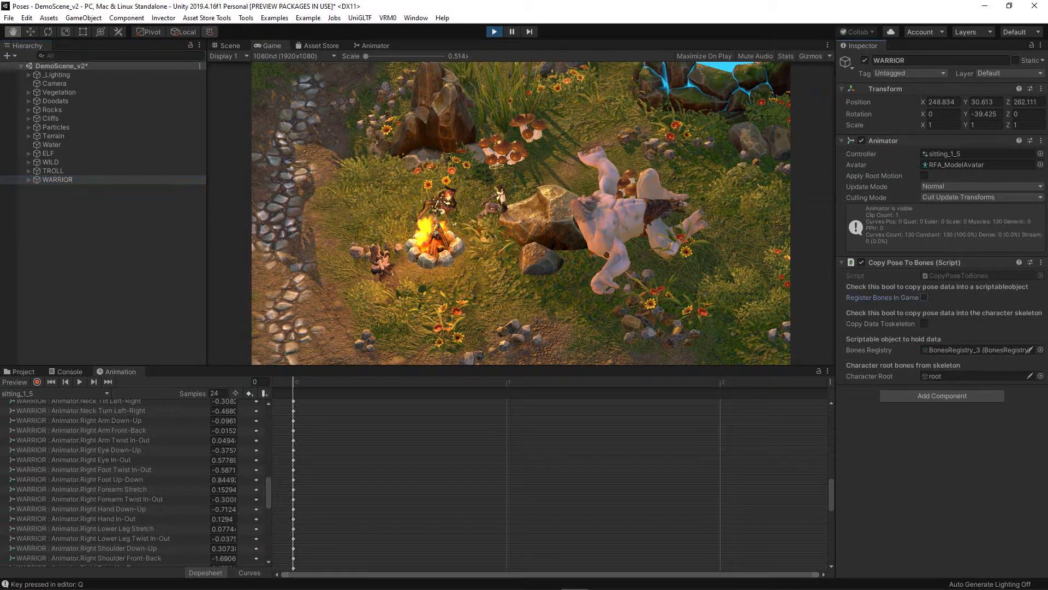
click(50, 162)
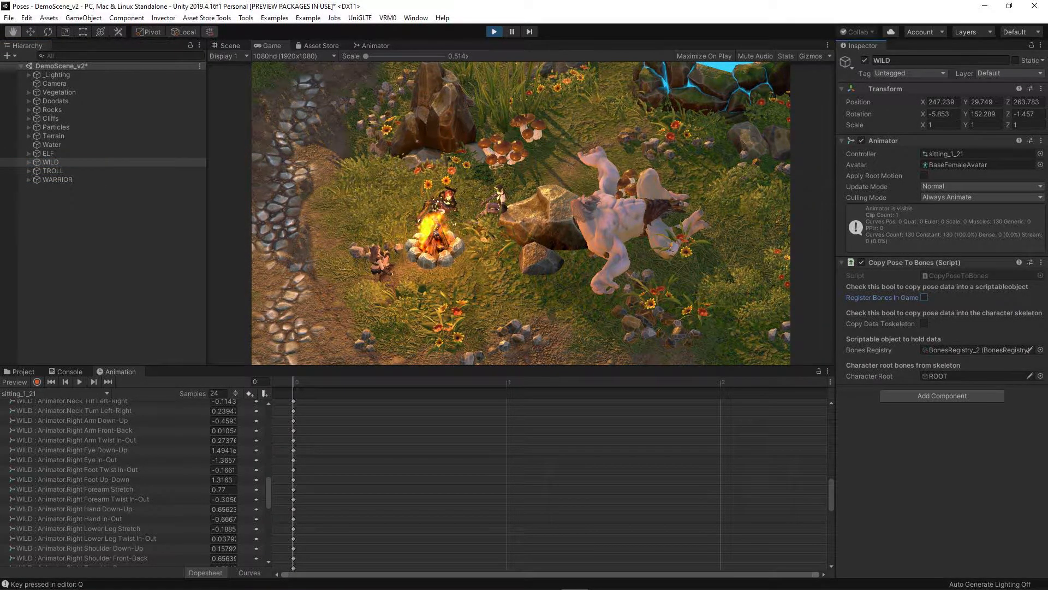
click(47, 153)
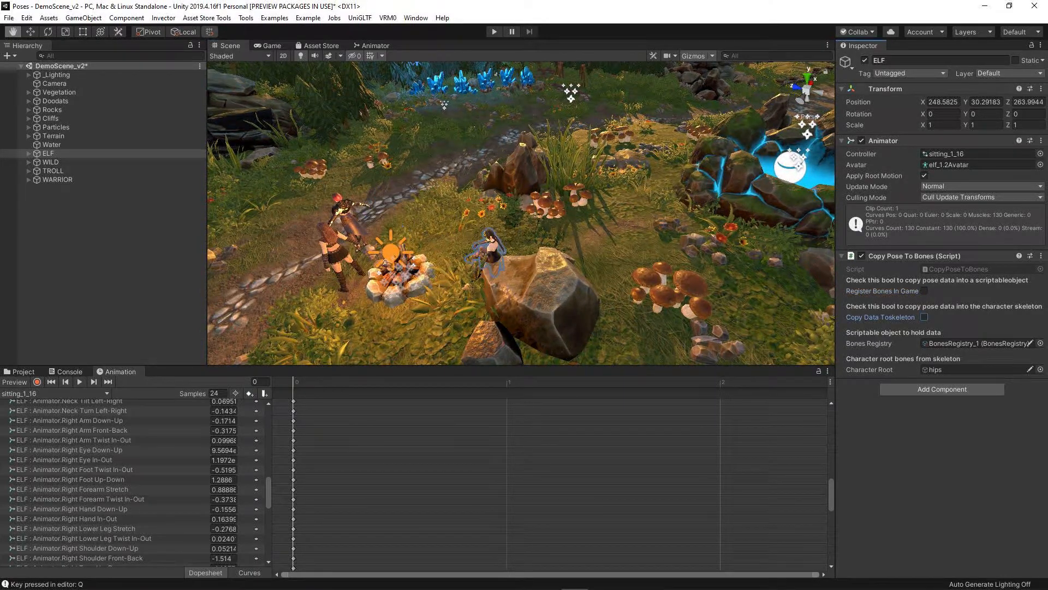
Tick Copy Data To Skeleton on WILD, TROLL and WARRIOR.
click(50, 161)
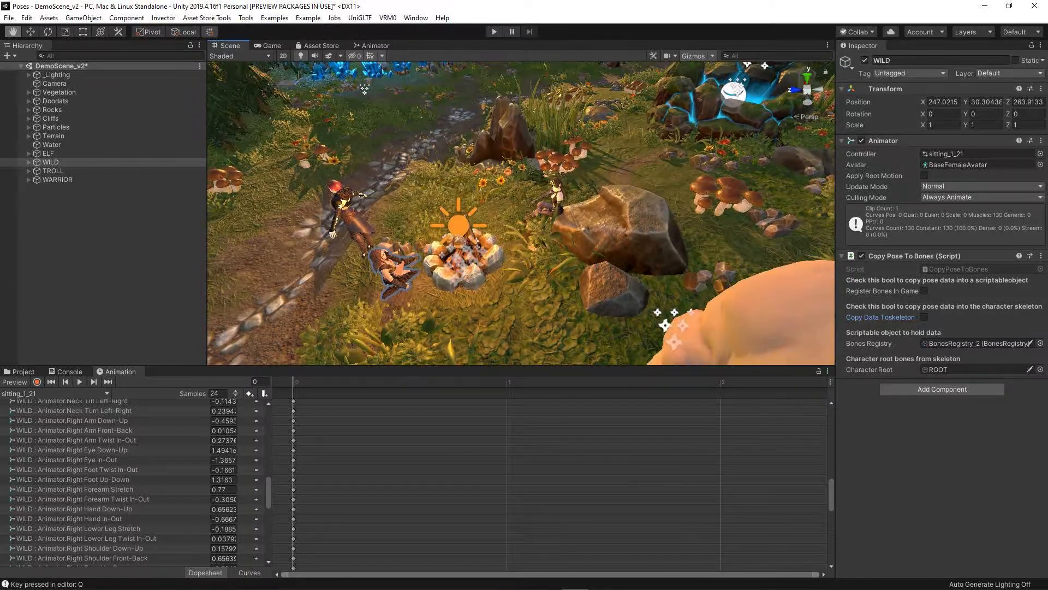
click(57, 179)
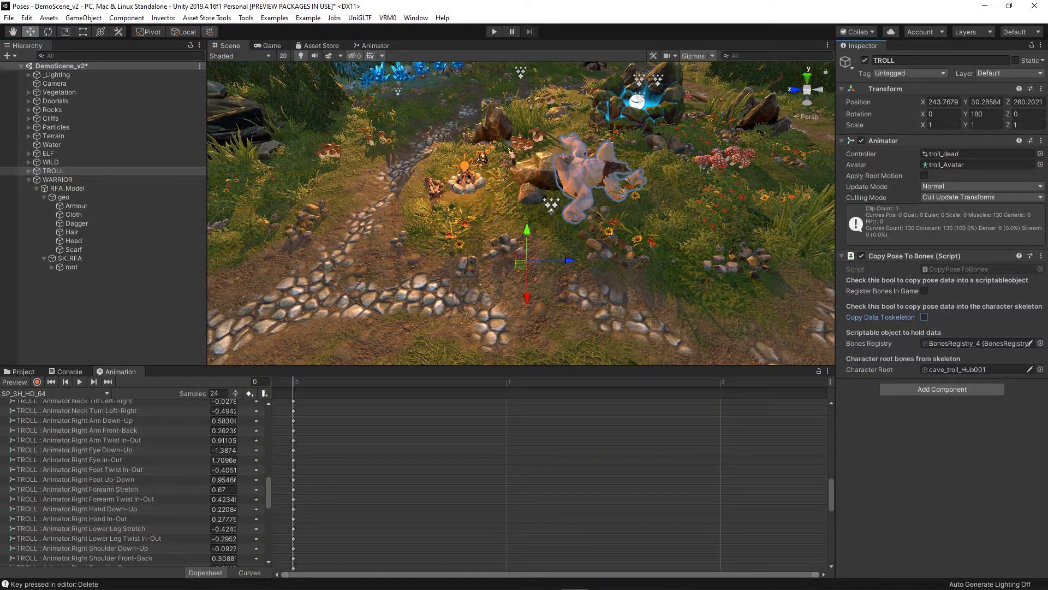
click(58, 180)
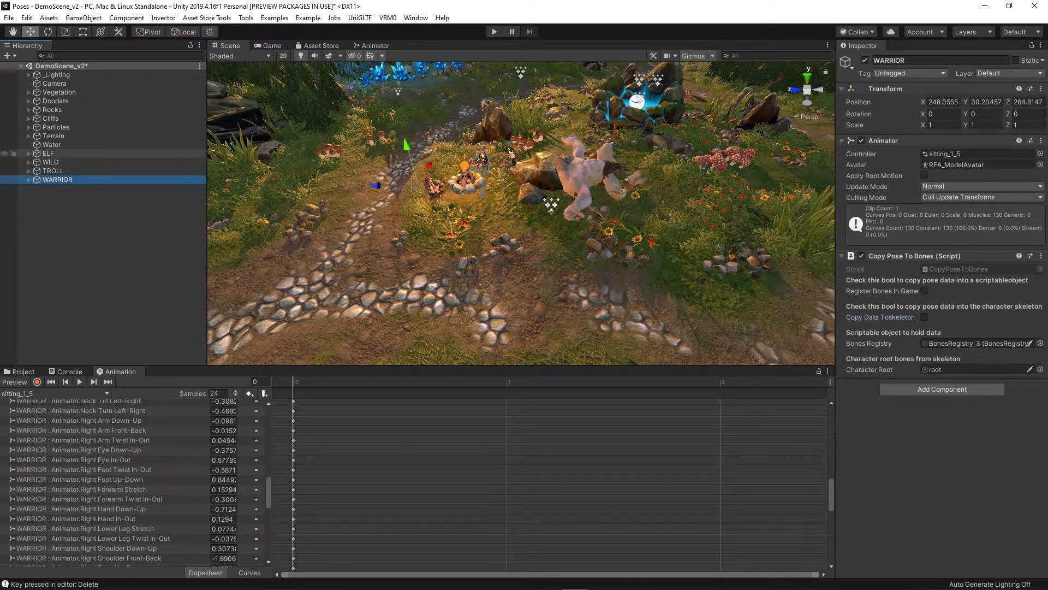